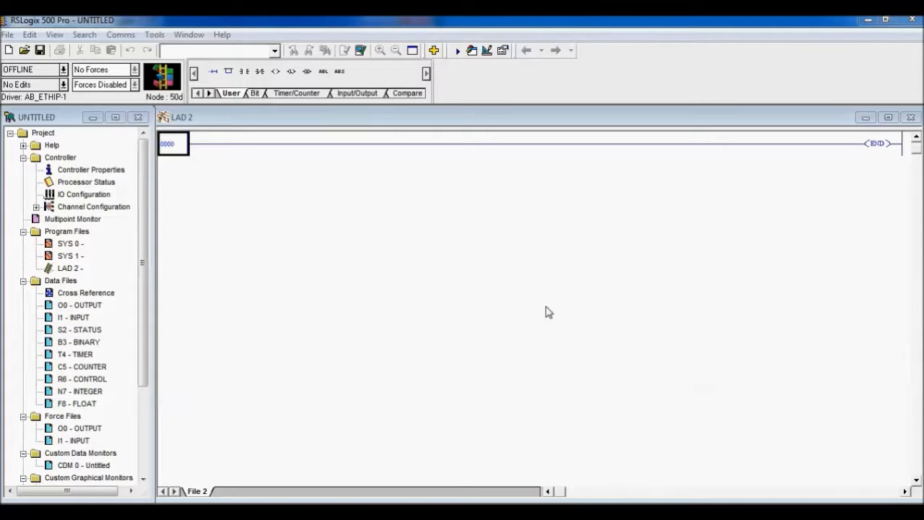
pyautogui.moveTo(297, 329)
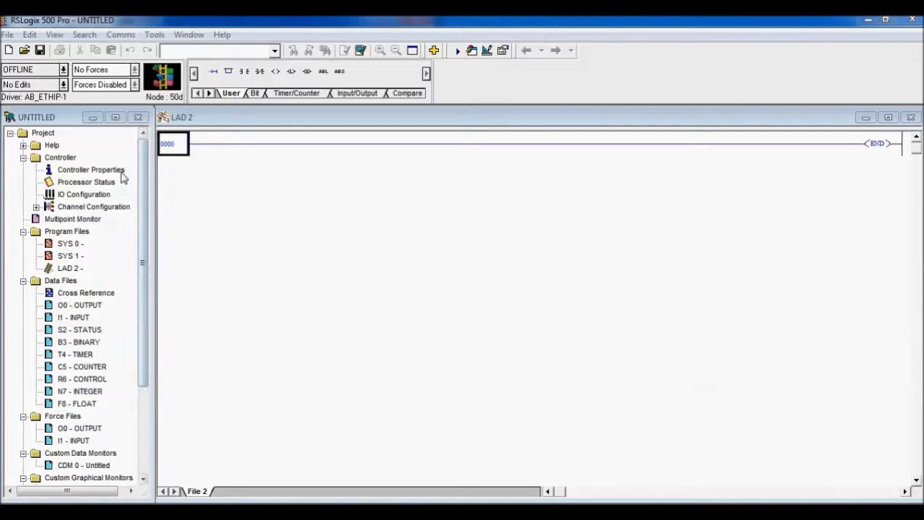
# Step: View Controller Properties showing the 1747-L551C 5/05 CPU, then the S2 STATUS data file
pyautogui.click(89, 169)
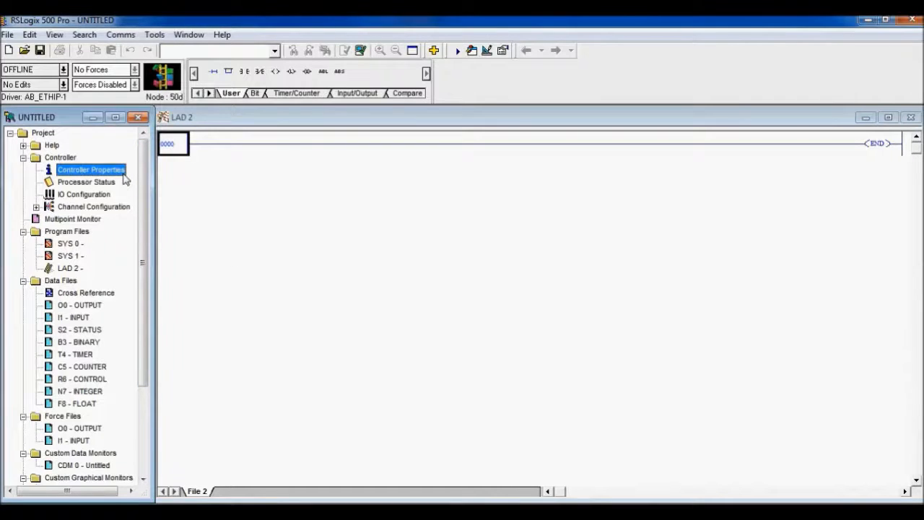
pyautogui.doubleClick(89, 169)
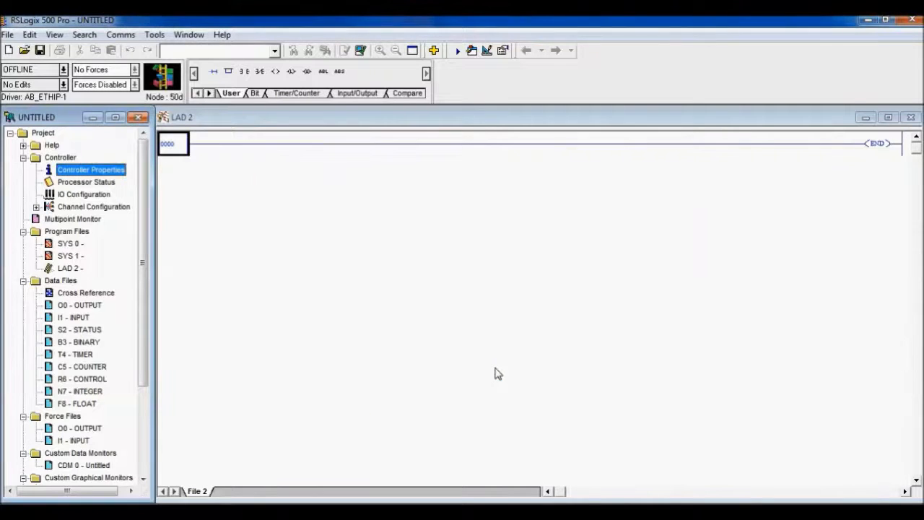
pyautogui.moveTo(263, 335)
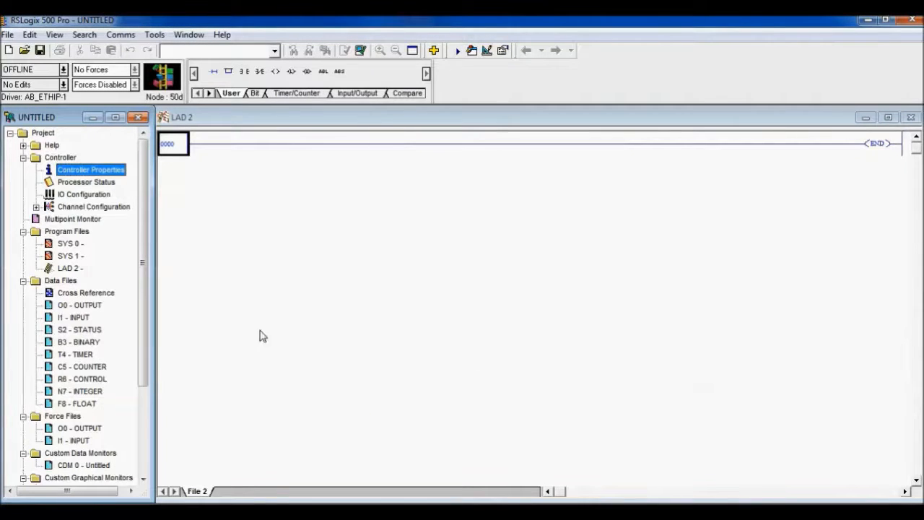
pyautogui.doubleClick(78, 329)
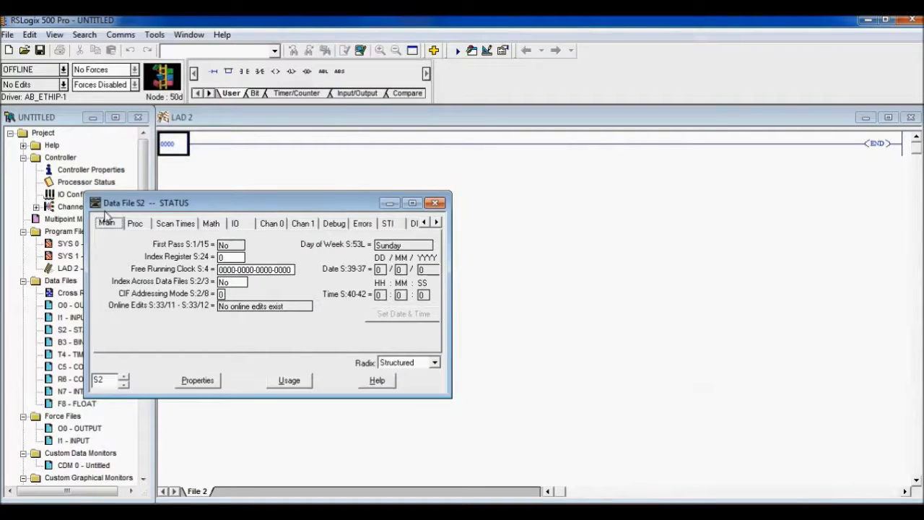
pyautogui.moveTo(186, 254)
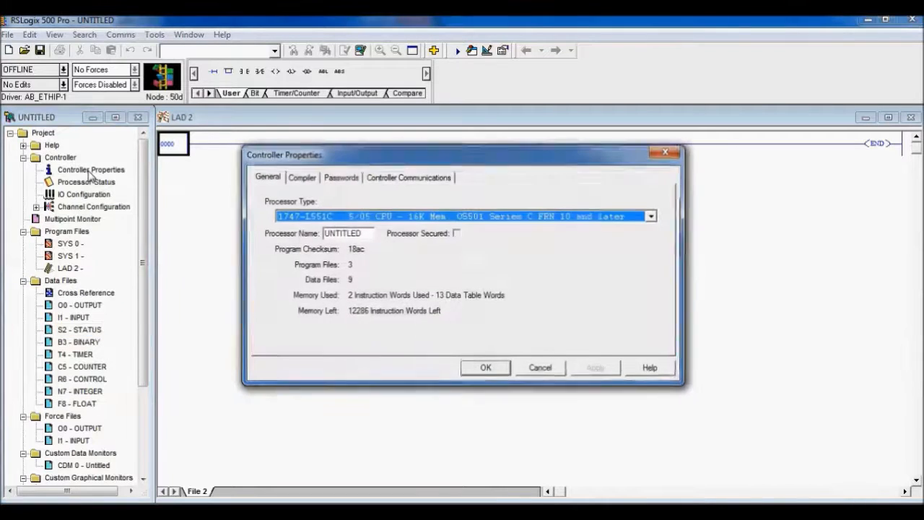
# Step: Change the processor to Bul.1766 MicroLogix 1400 Series A and confirm with Resize Data Tables
pyautogui.click(649, 215)
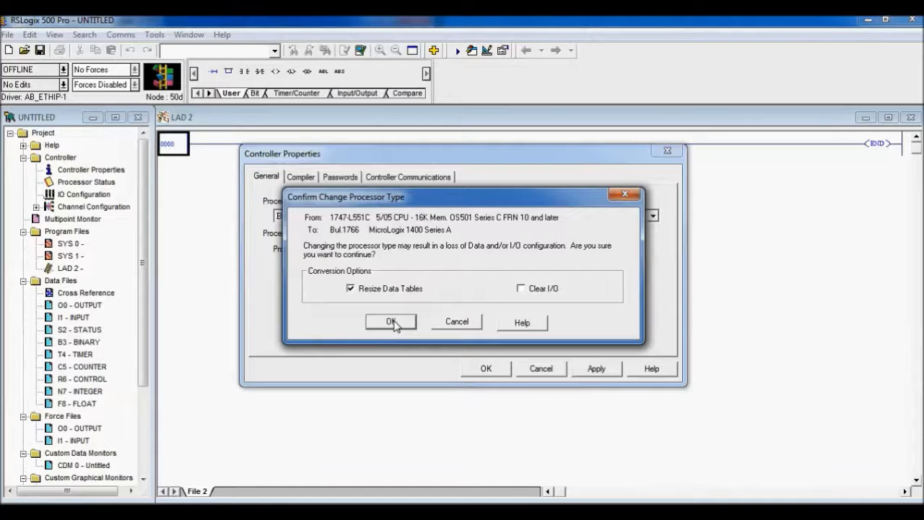
pyautogui.click(389, 321)
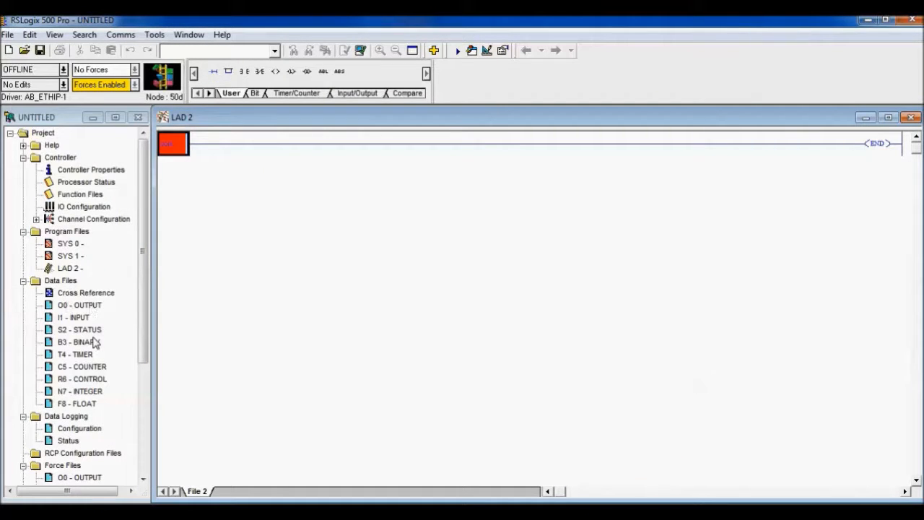
# Step: Reopen the S2 STATUS data file showing First Pass at S:1/15 with value No
pyautogui.doubleClick(79, 329)
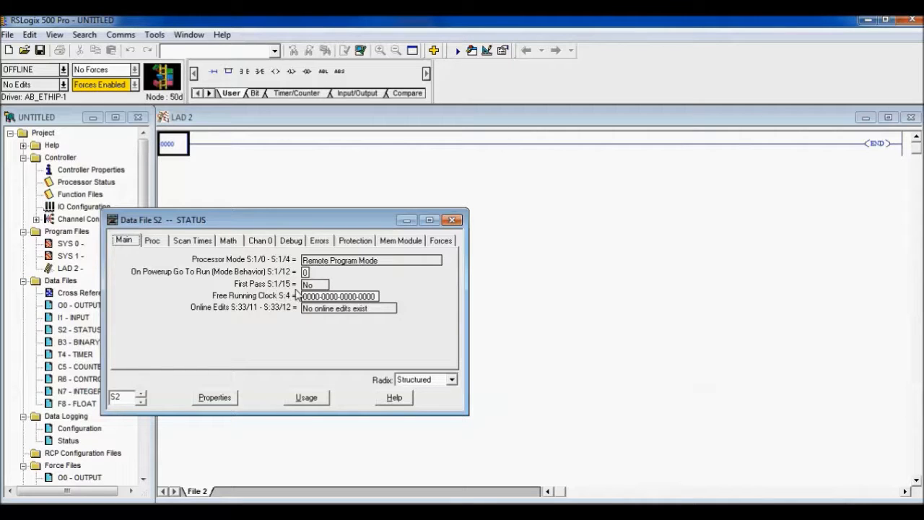
pyautogui.moveTo(329, 286)
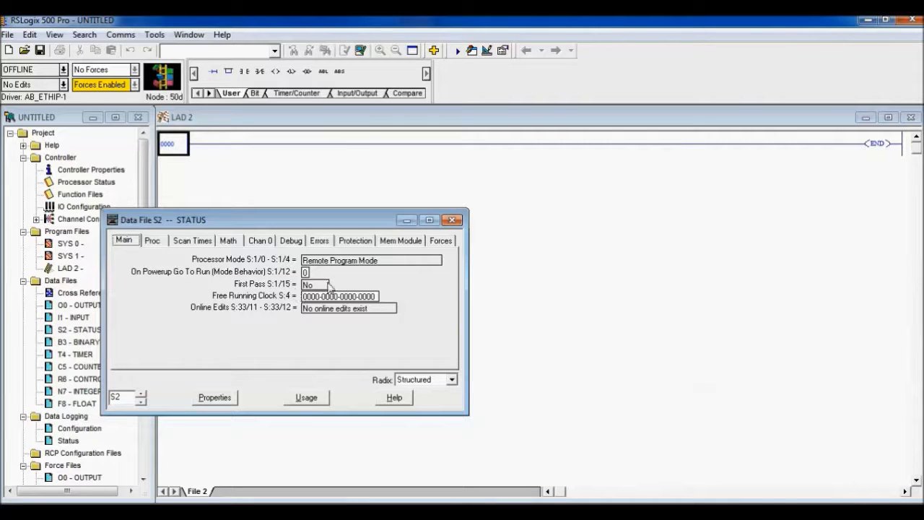
pyautogui.moveTo(445, 287)
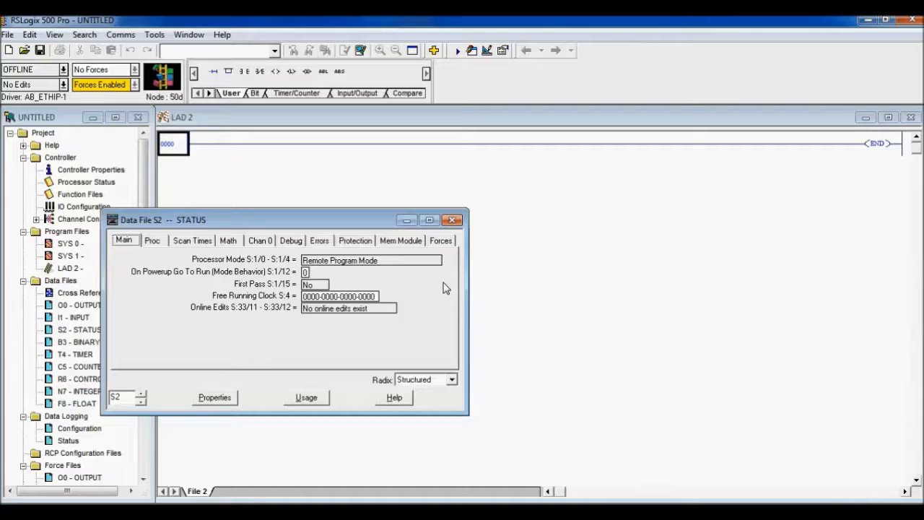
pyautogui.moveTo(462, 244)
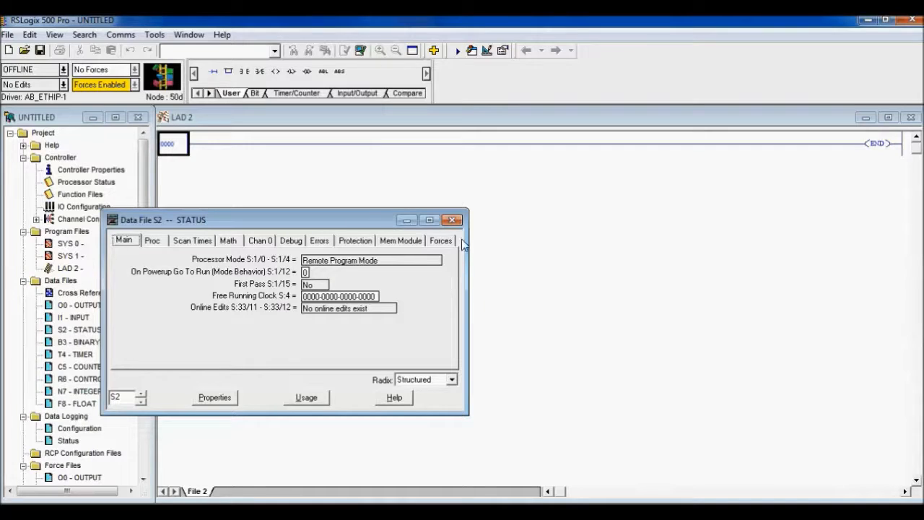